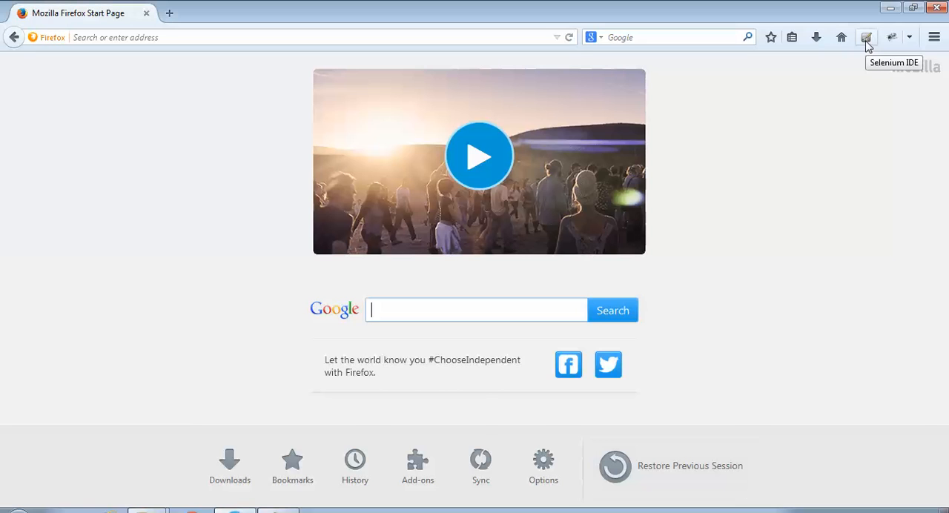
Step: Launch Selenium IDE and switch off 'Record absolute URL' in the General options
{"action": "left_click", "coordinate": [867, 37]}
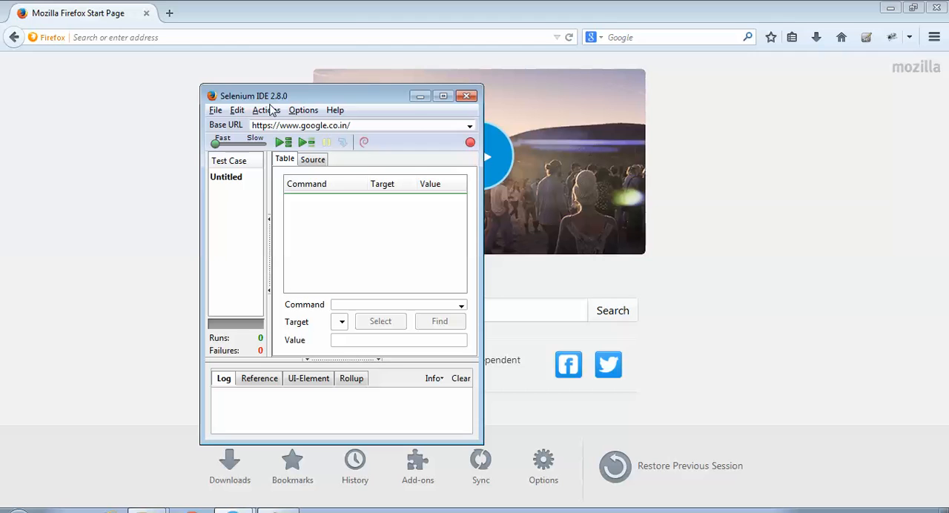
{"action": "left_click", "coordinate": [304, 109]}
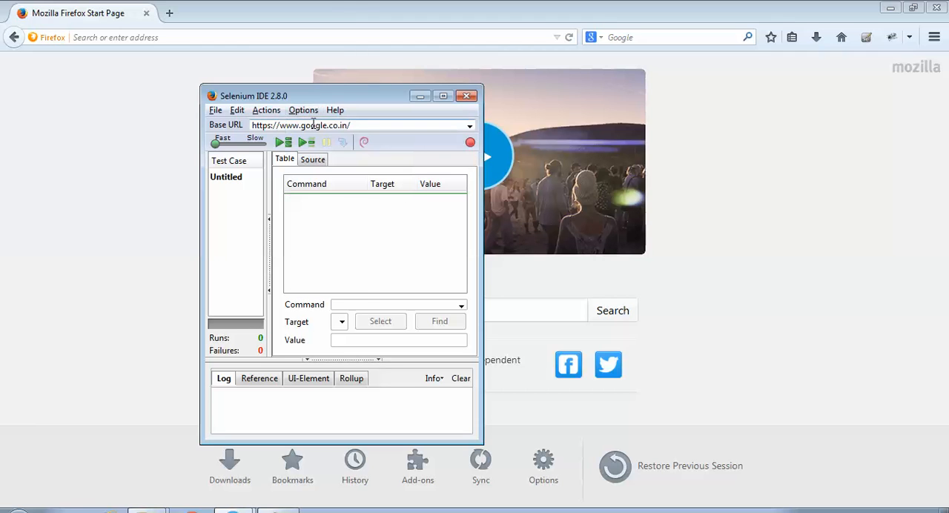
{"action": "left_click", "coordinate": [304, 110]}
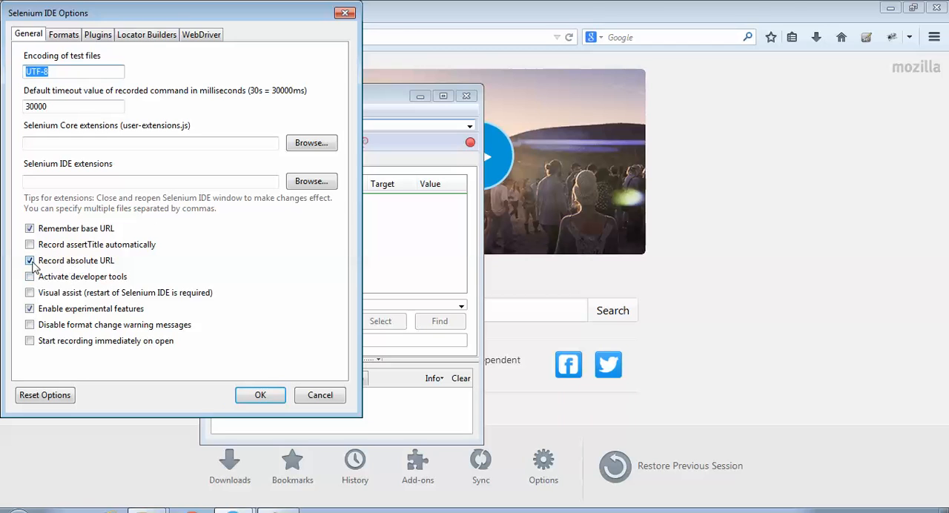
{"action": "left_click", "coordinate": [30, 261]}
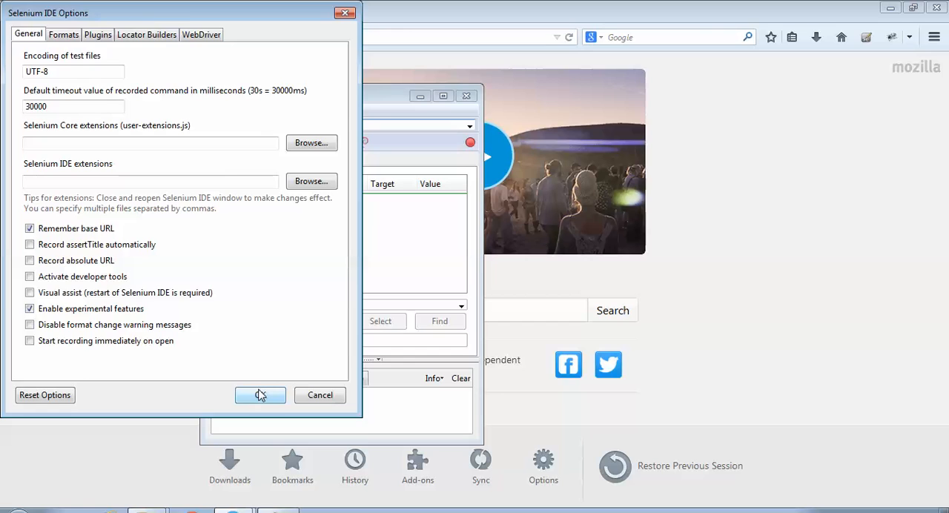
{"action": "left_click", "coordinate": [260, 395]}
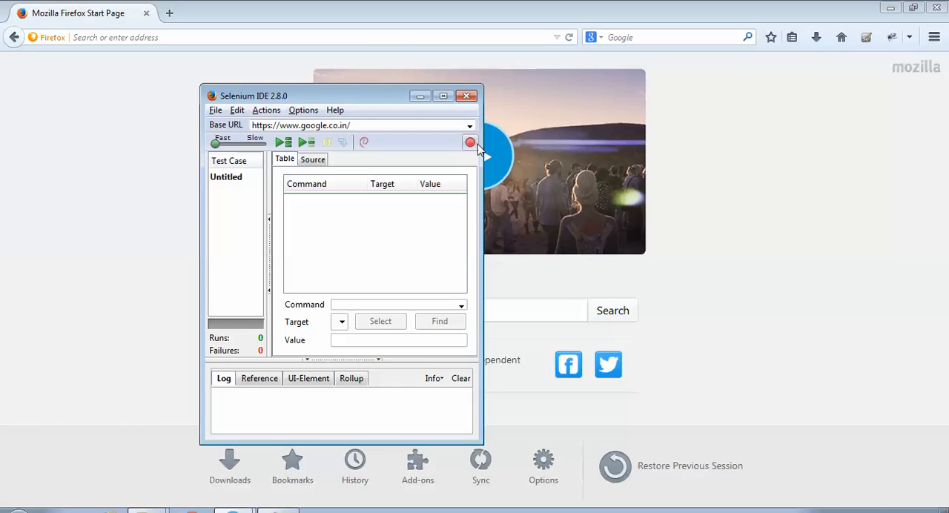
{"action": "mouse_move", "coordinate": [489, 147]}
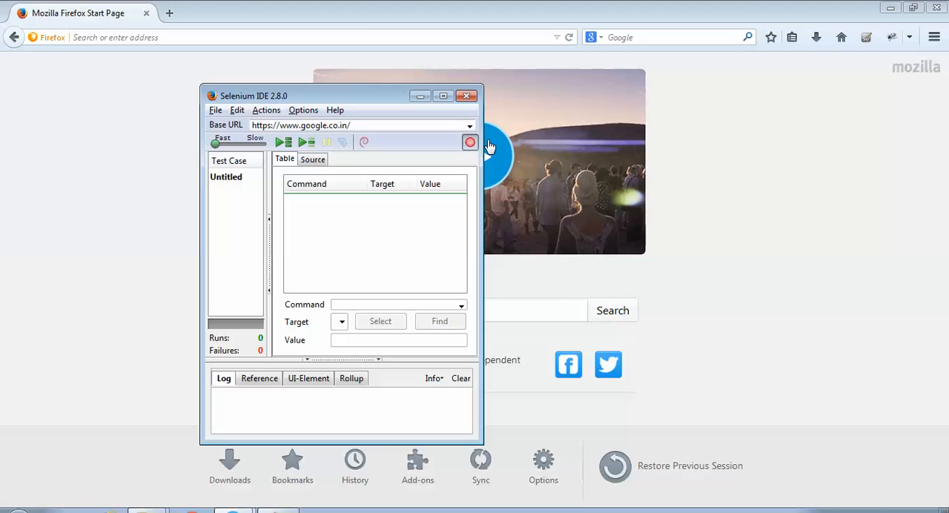
{"action": "left_click", "coordinate": [466, 96]}
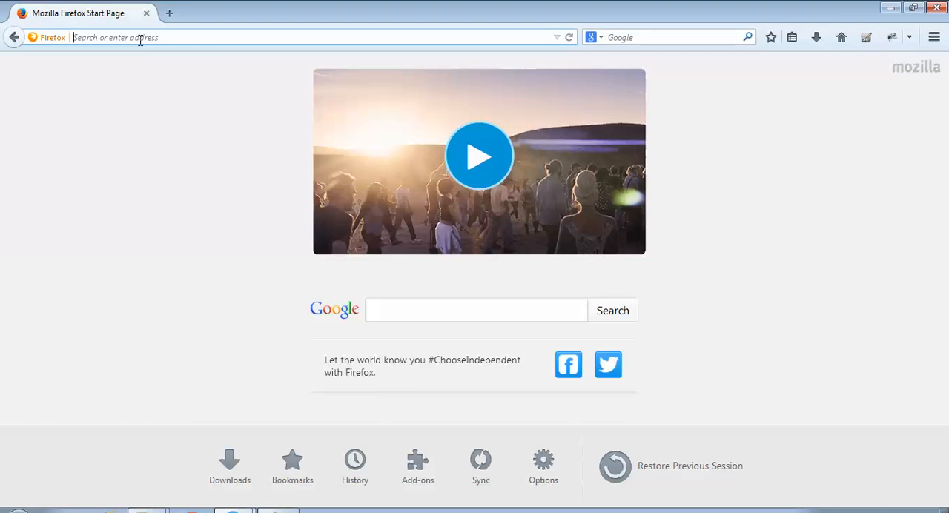
{"action": "type", "text": "www."}
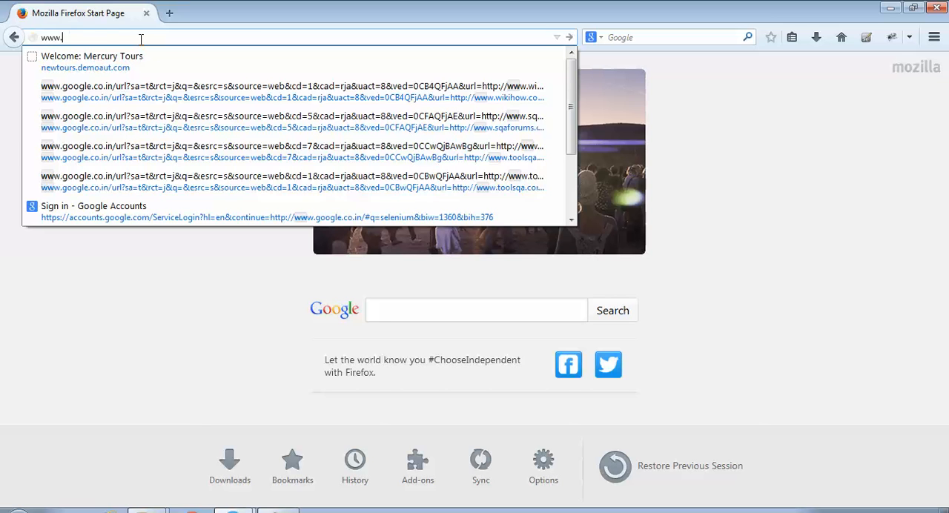
{"action": "type", "text": "google.co.in/"}
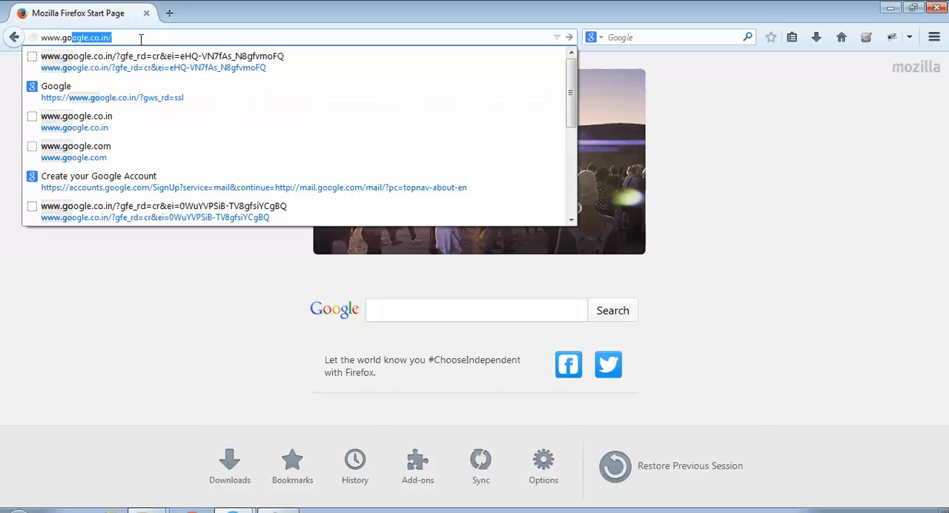
{"action": "left_click", "coordinate": [112, 97]}
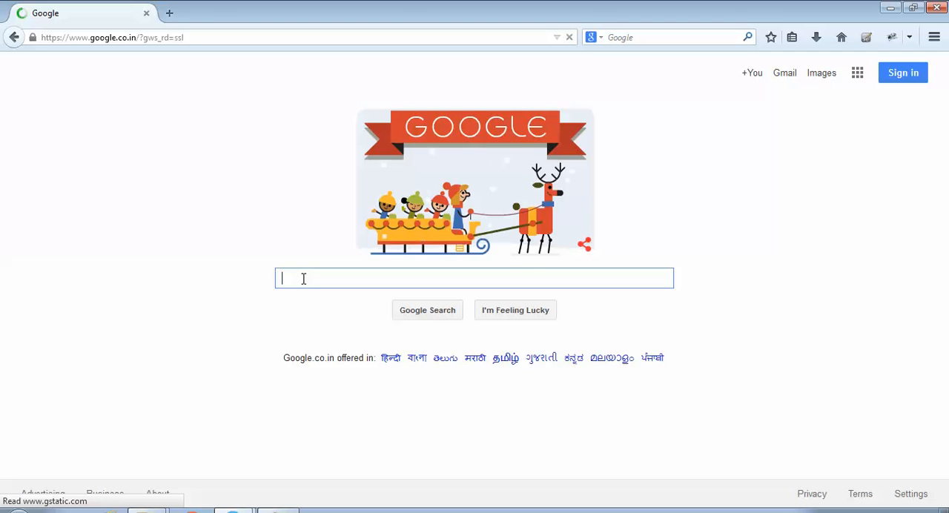
Step: Search Google for 'Testing' and return to the Selenium IDE recorder
{"action": "type", "text": "Testing"}
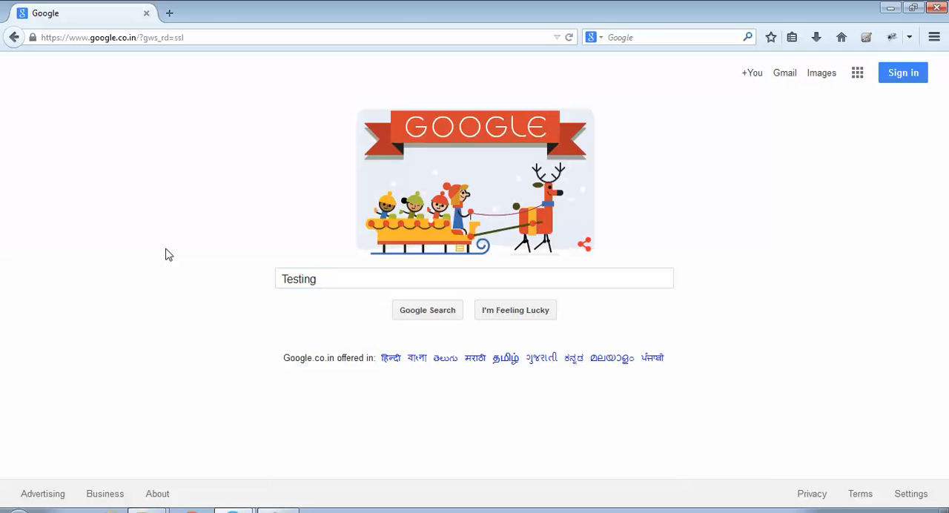
{"action": "left_click", "coordinate": [427, 310]}
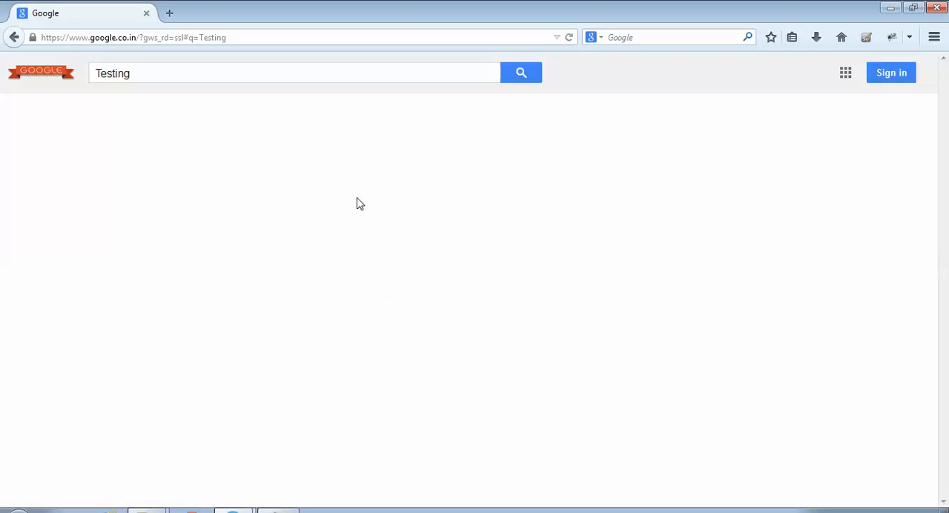
{"action": "left_click", "coordinate": [521, 72]}
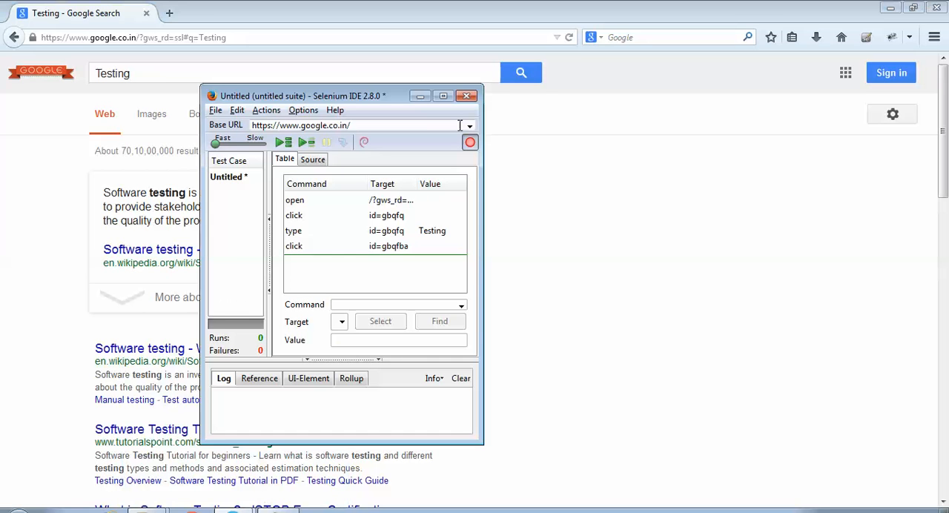
Step: Maximize Selenium IDE and select the recorded open command with target /?gws_rd=ssl
{"action": "left_click", "coordinate": [444, 94]}
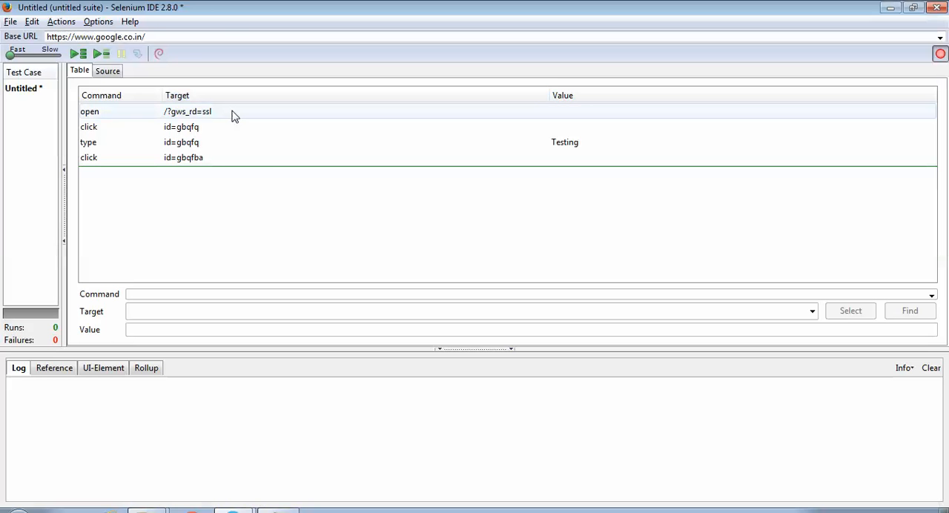
{"action": "left_click", "coordinate": [188, 112]}
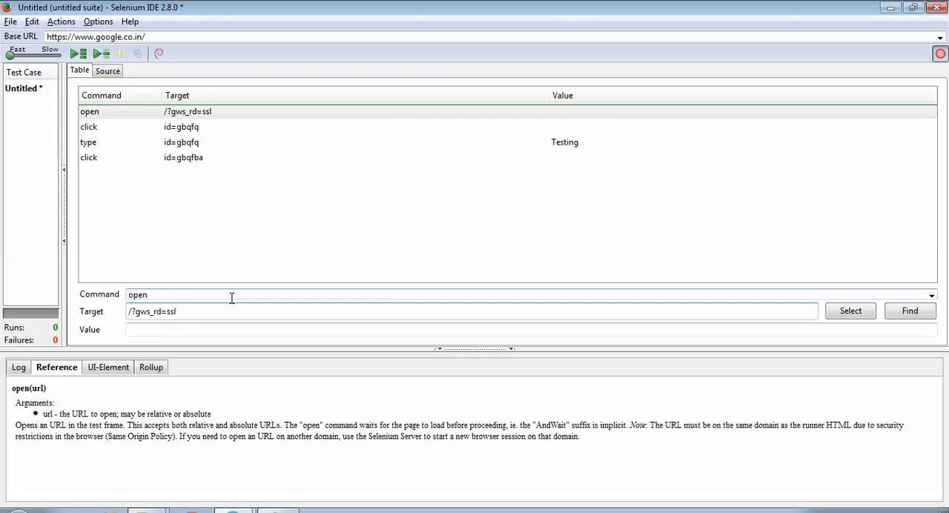
{"action": "mouse_move", "coordinate": [253, 298]}
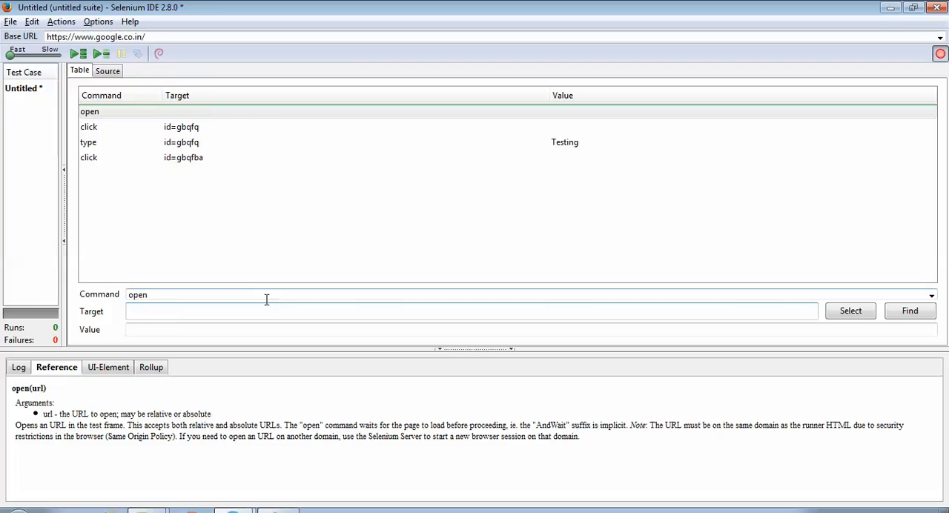
{"action": "type", "text": "httt"}
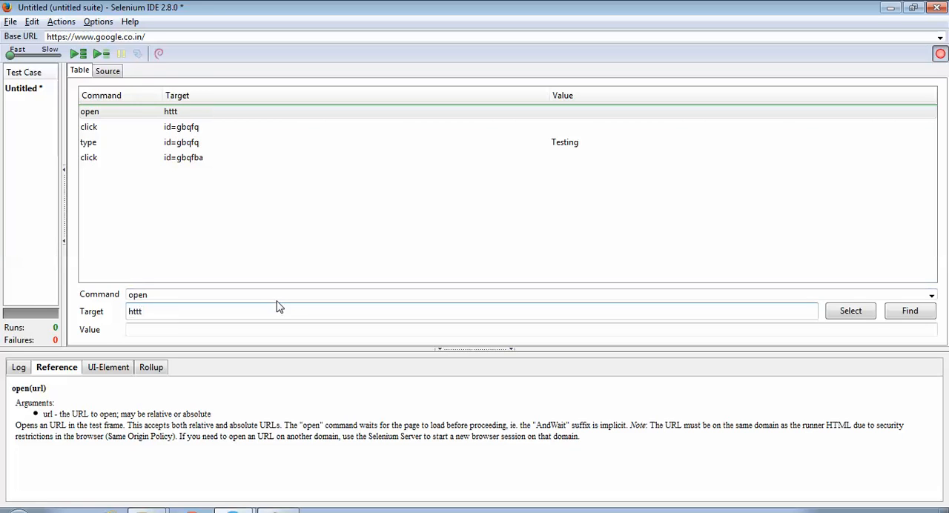
{"action": "type", "text": "p"}
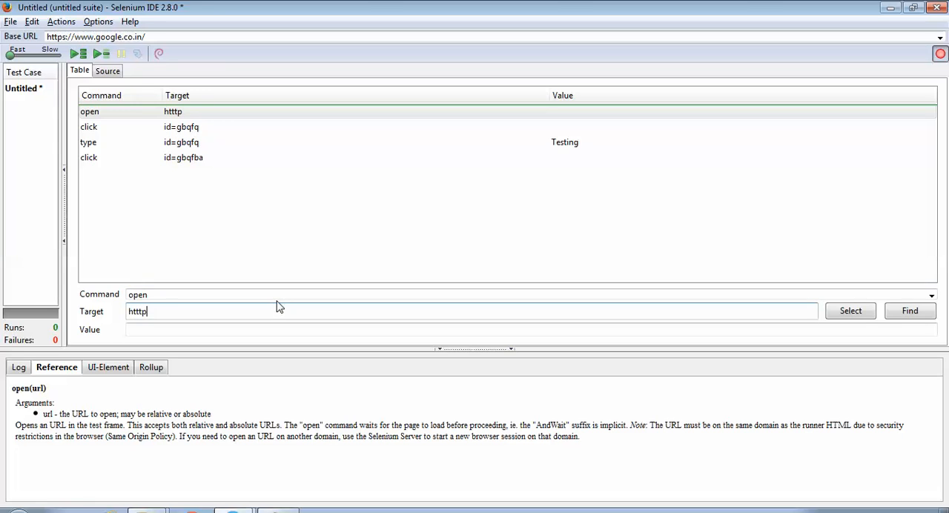
{"action": "type", "text": "://"}
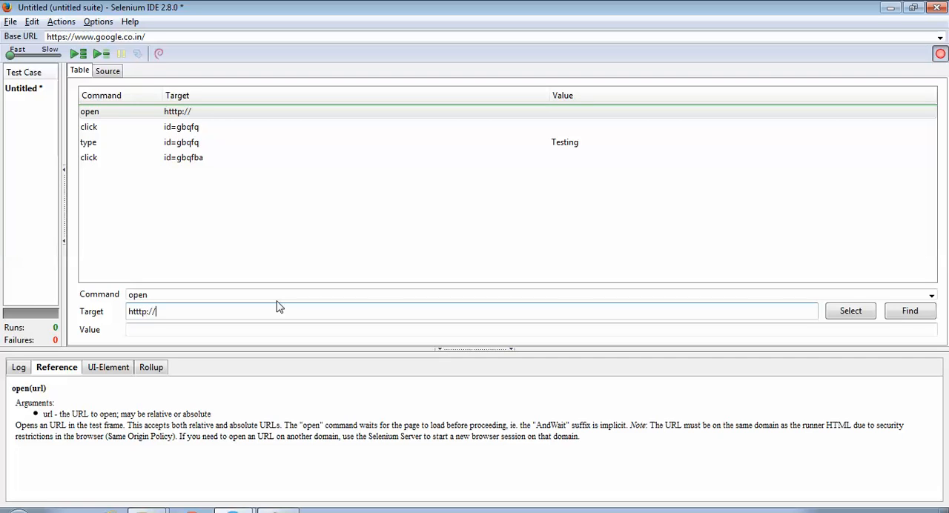
{"action": "type", "text": "www.gg"}
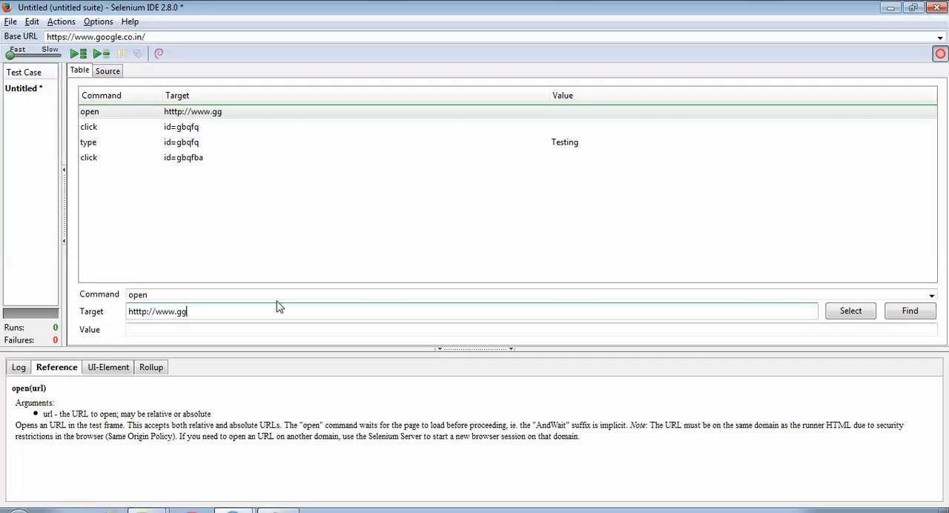
{"action": "key", "text": "Backspace"}
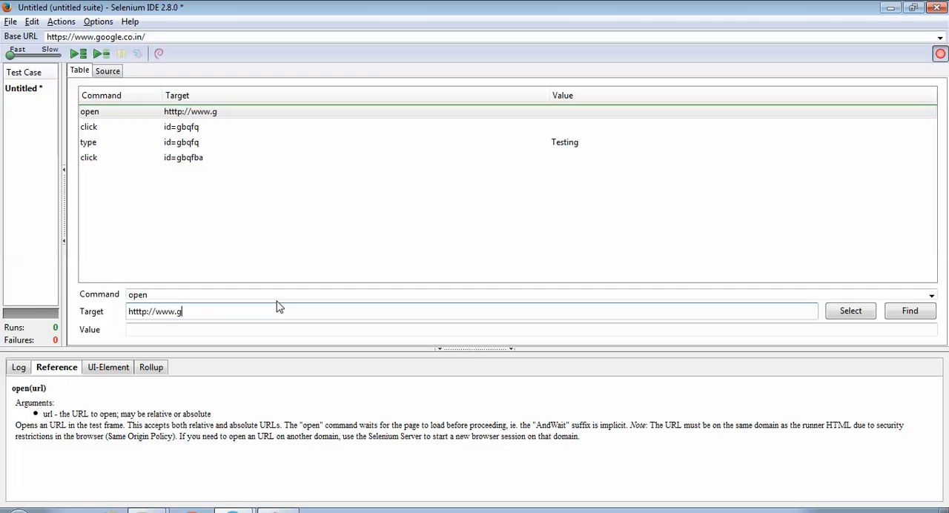
{"action": "type", "text": "oogle"}
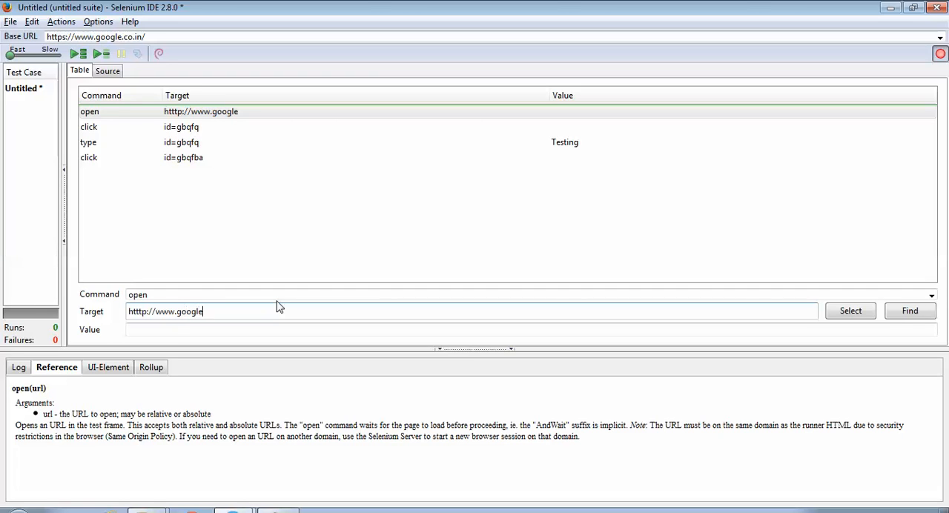
{"action": "type", "text": ".com"}
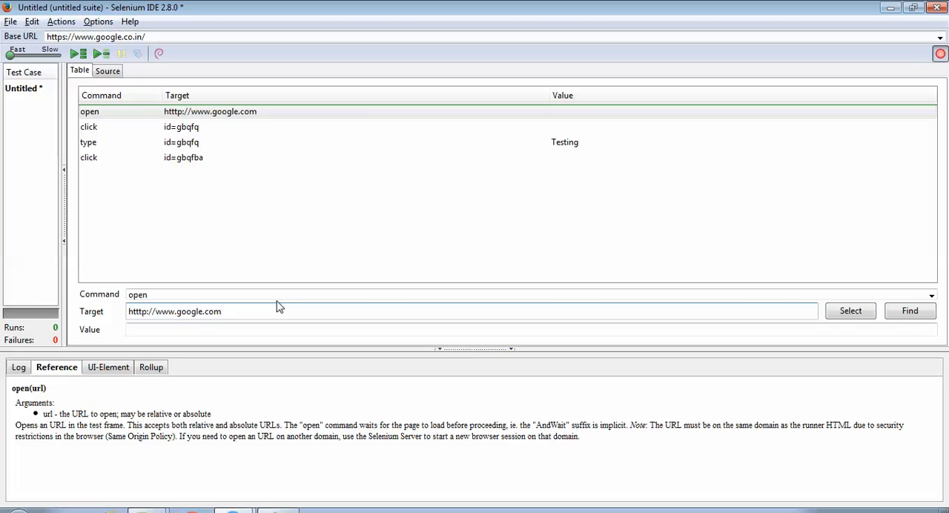
{"action": "left_click", "coordinate": [276, 312]}
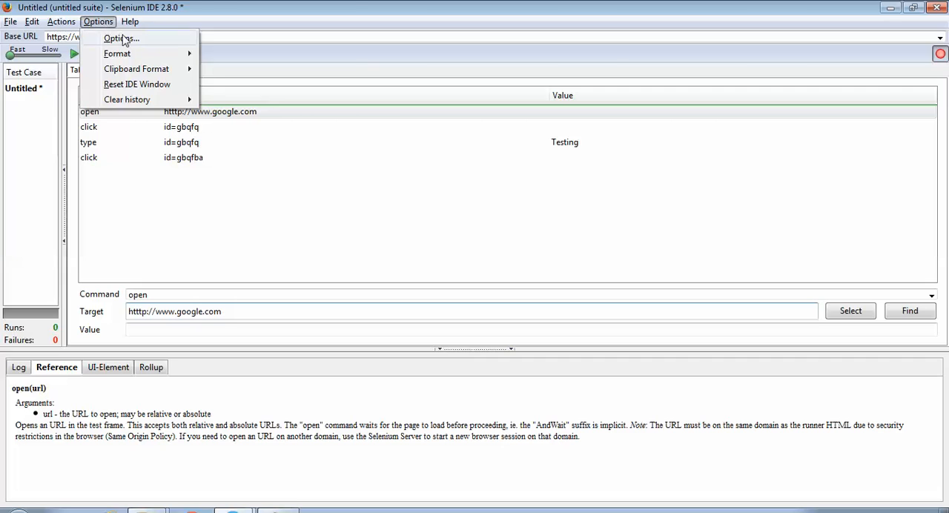
Step: Tick 'Record absolute URL' on the Options General tab and save with OK
{"action": "left_click", "coordinate": [125, 39]}
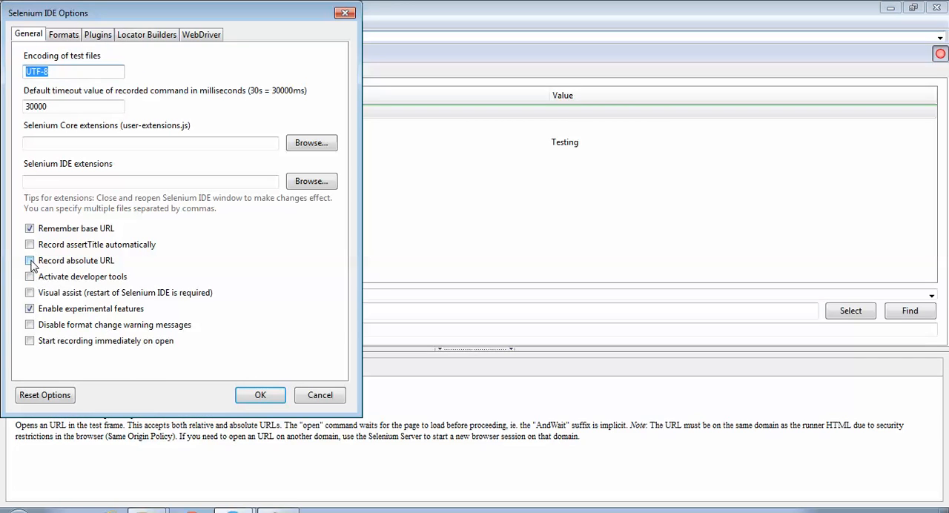
{"action": "left_click", "coordinate": [29, 260]}
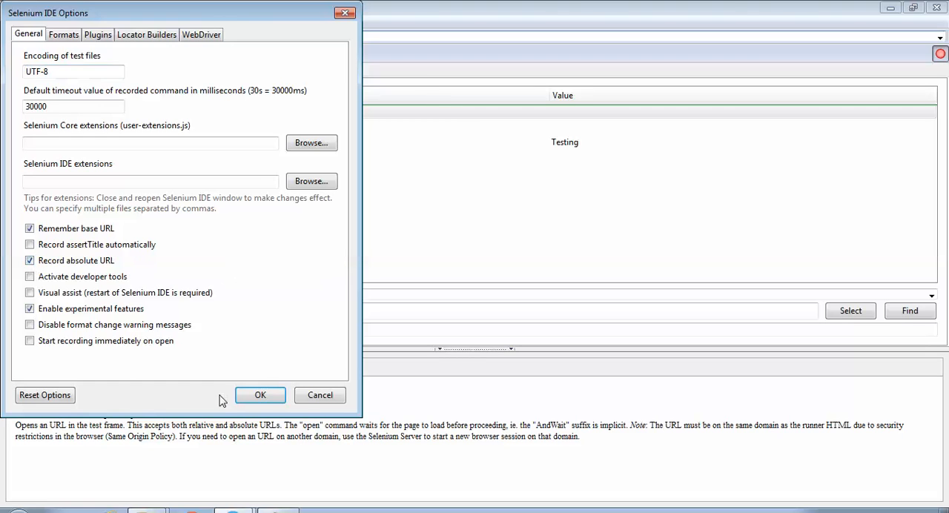
{"action": "left_click", "coordinate": [260, 395]}
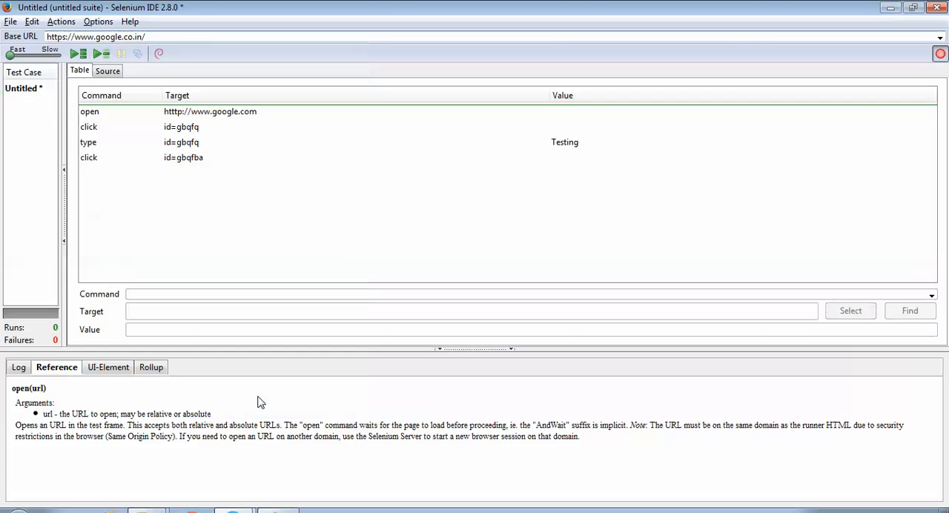
{"action": "left_click", "coordinate": [186, 157]}
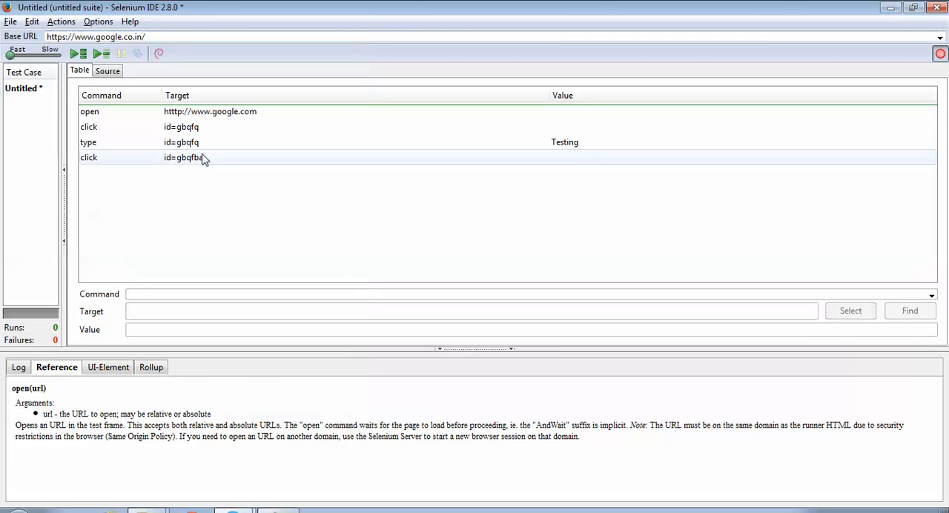
{"action": "left_click", "coordinate": [186, 157]}
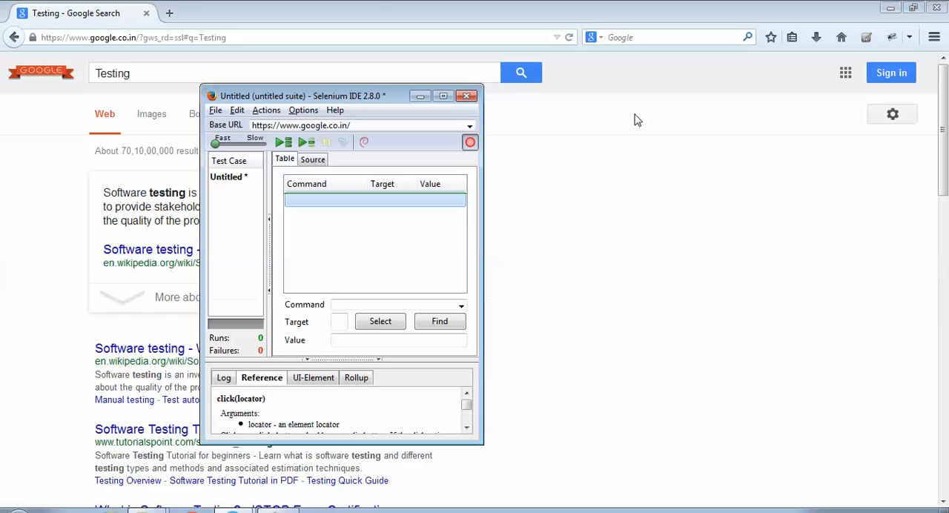
{"action": "mouse_move", "coordinate": [508, 154]}
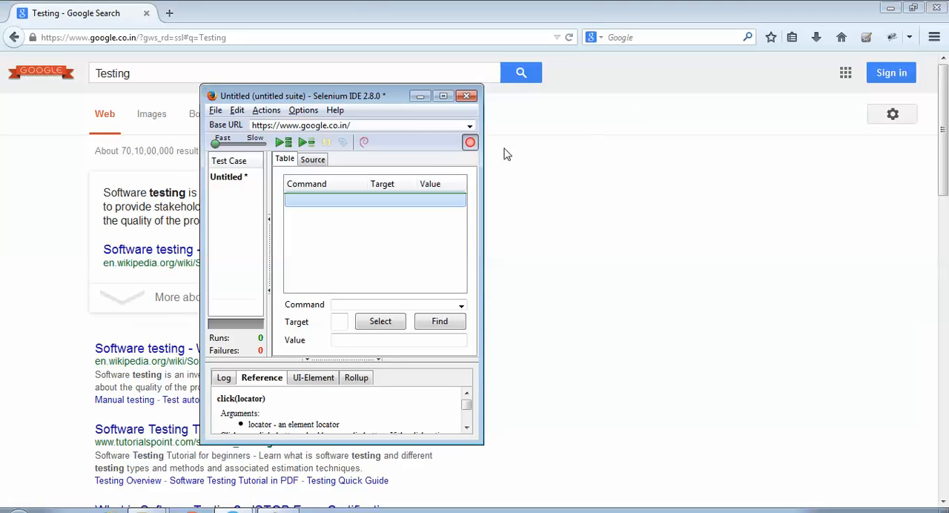
{"action": "mouse_move", "coordinate": [469, 142]}
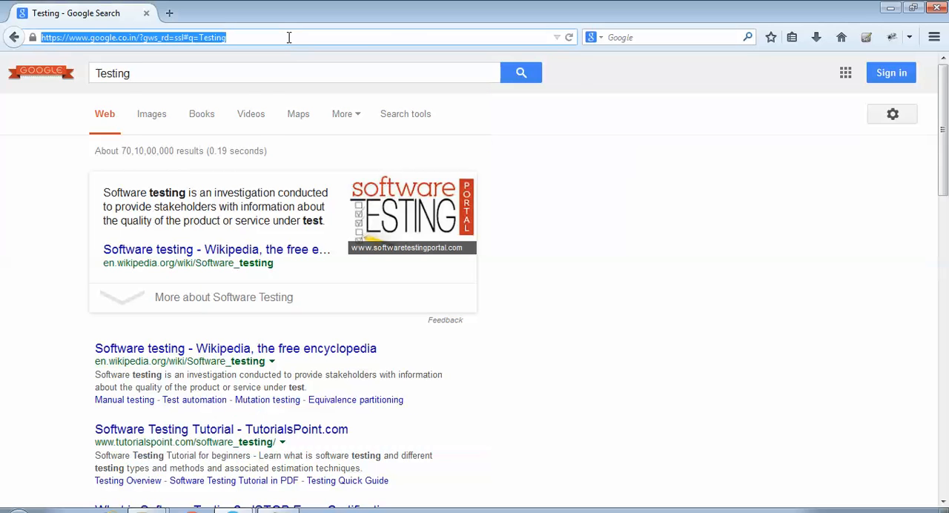
{"action": "type", "text": "wwww."}
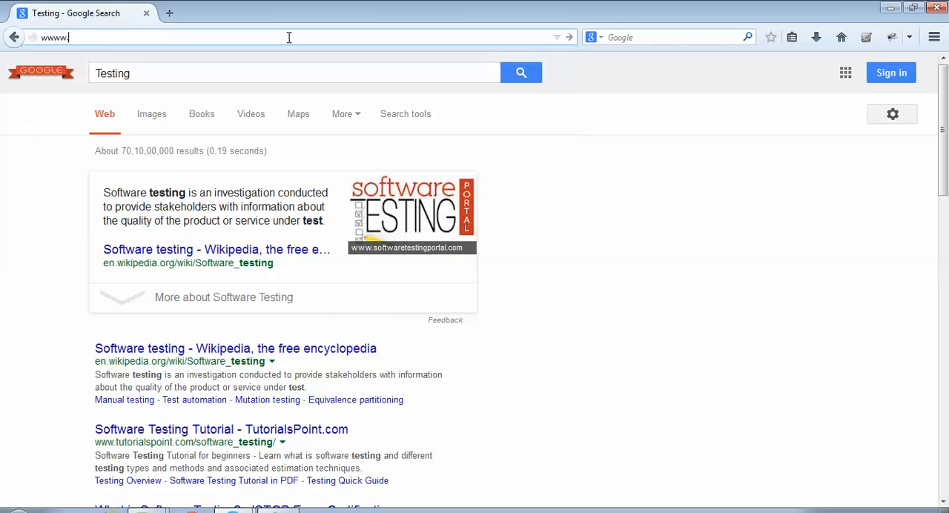
{"action": "type", "text": "google.co.in/?gws_rd=ssl"}
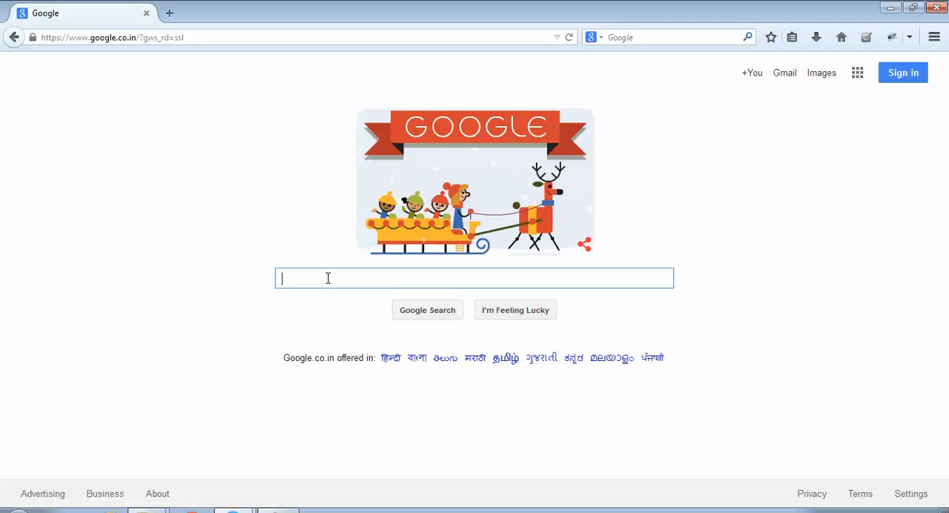
{"action": "type", "text": "testing"}
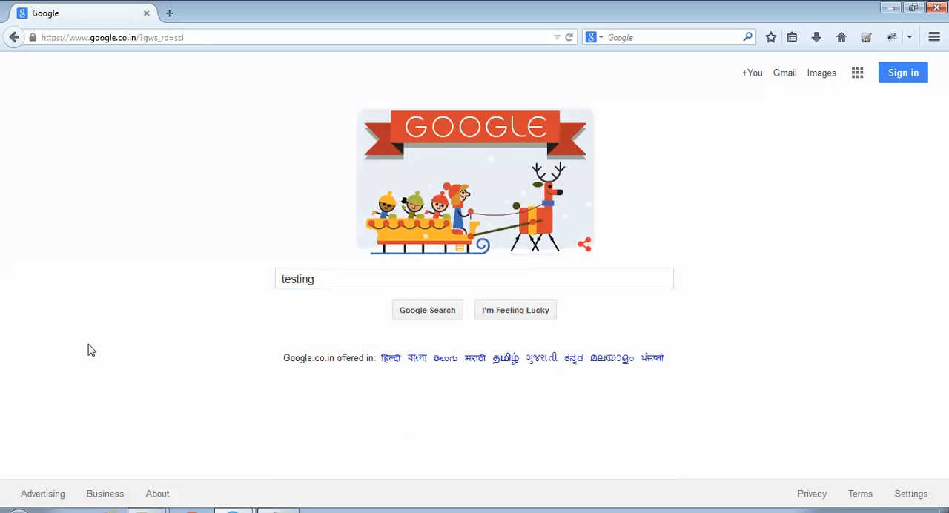
{"action": "left_click", "coordinate": [427, 310]}
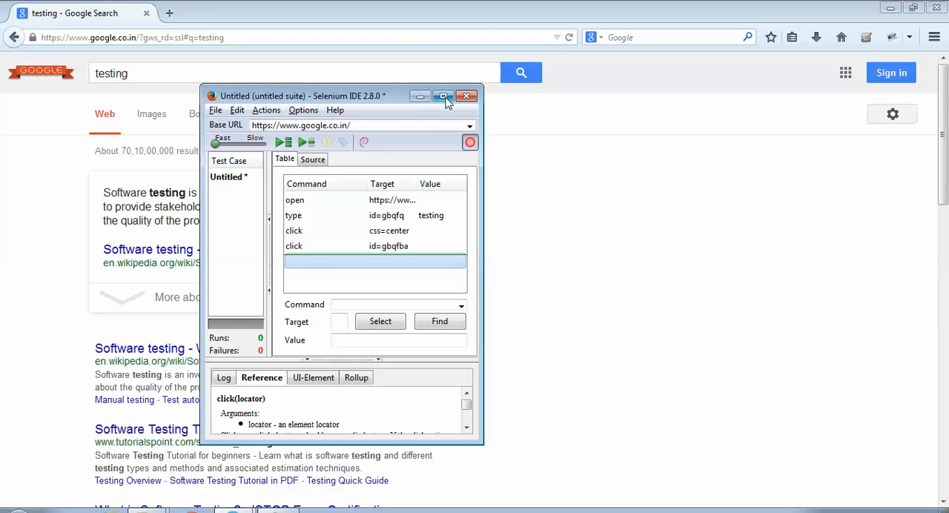
{"action": "left_click", "coordinate": [445, 95]}
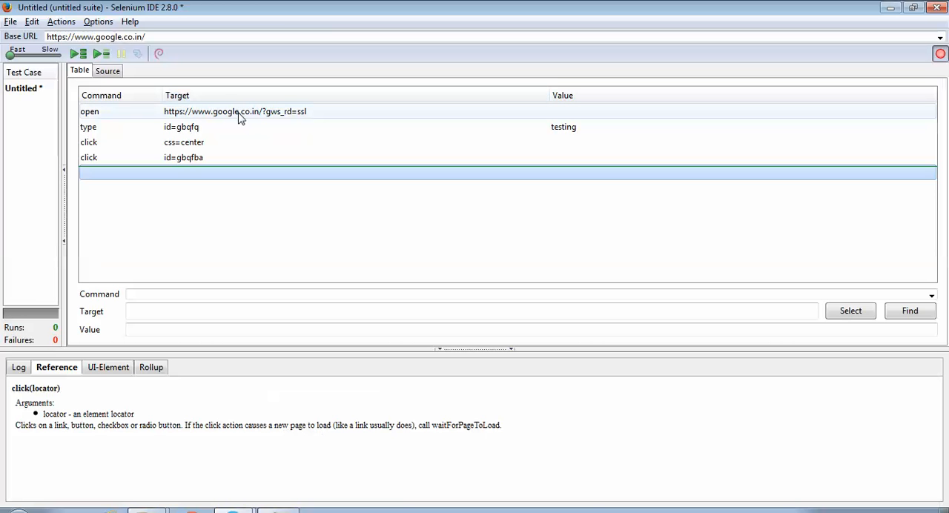
{"action": "left_click", "coordinate": [238, 111]}
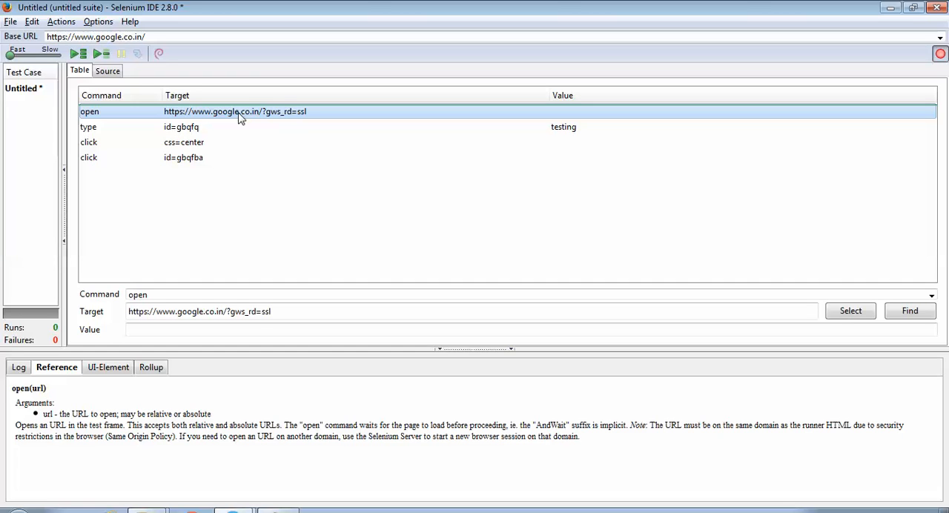
{"action": "left_click", "coordinate": [296, 312]}
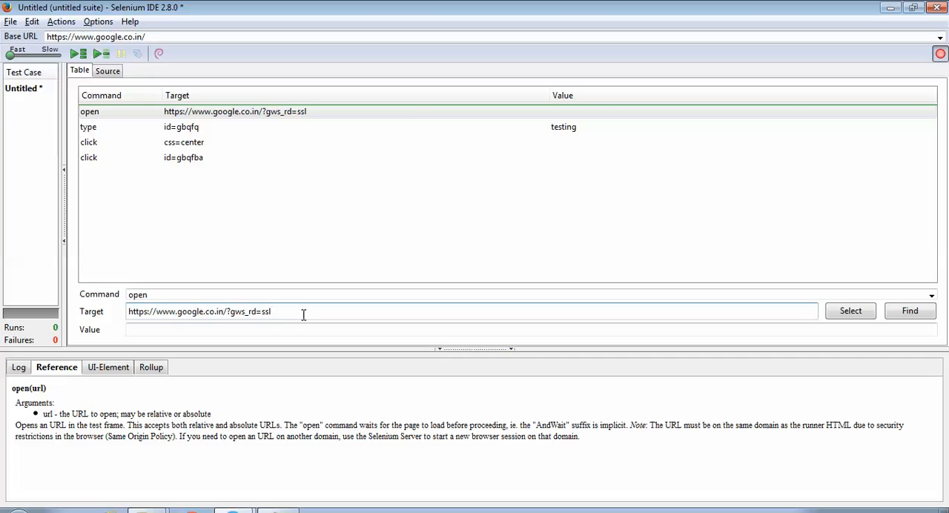
{"action": "left_click", "coordinate": [98, 22]}
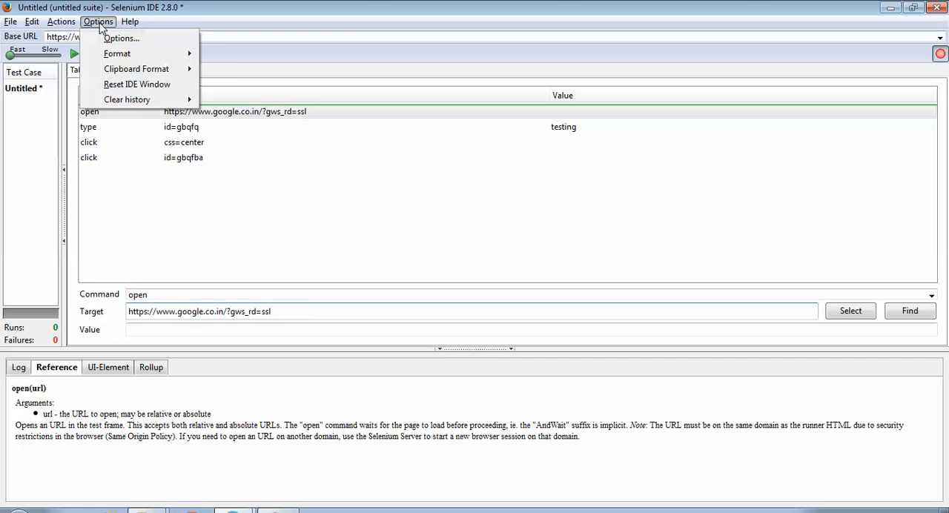
Step: Open Options > Options to check 'Record absolute URL' is still enabled
{"action": "left_click", "coordinate": [130, 38]}
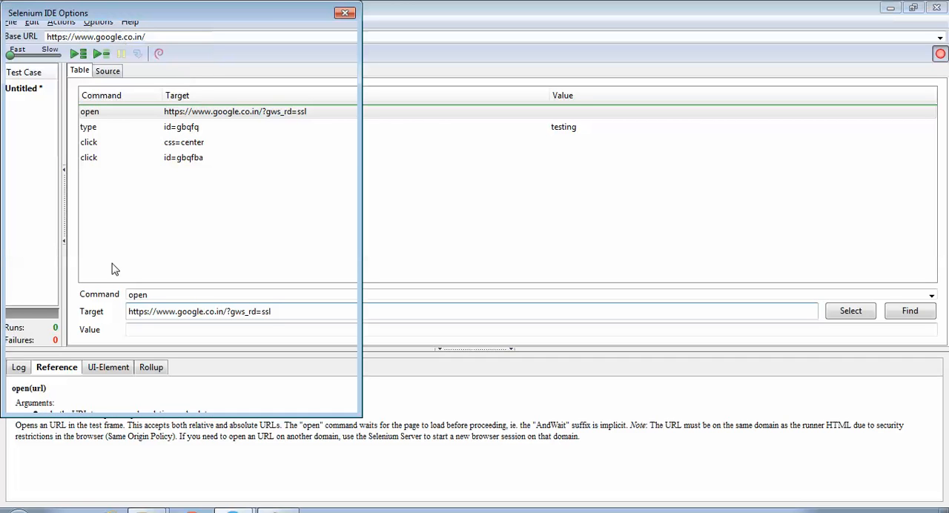
{"action": "left_click", "coordinate": [115, 33]}
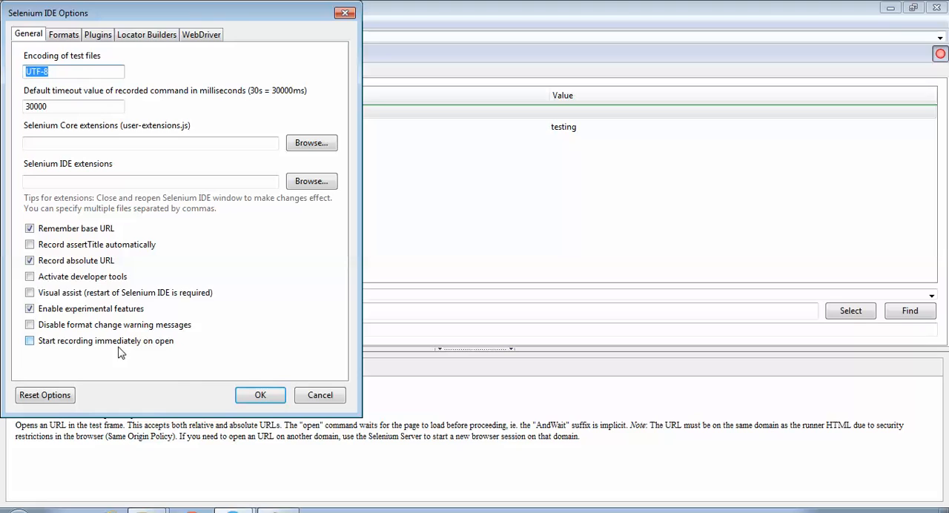
{"action": "mouse_move", "coordinate": [230, 352]}
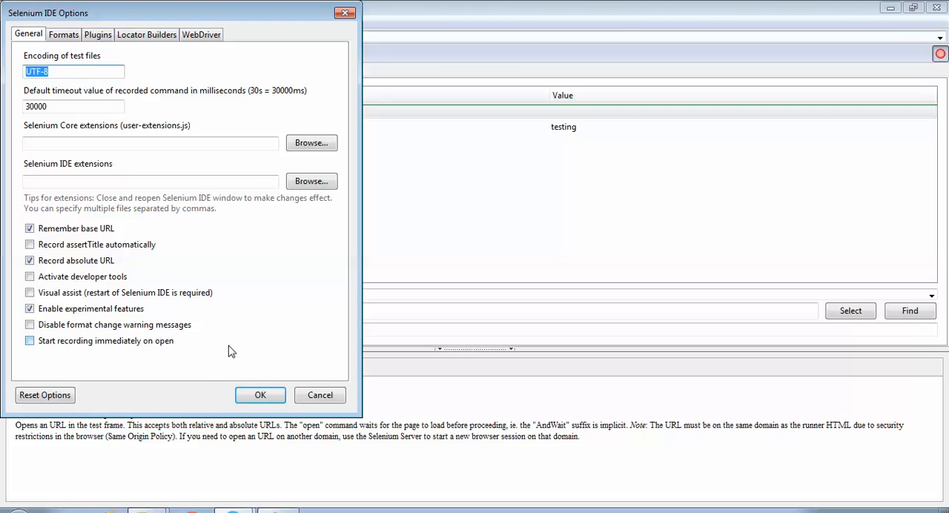